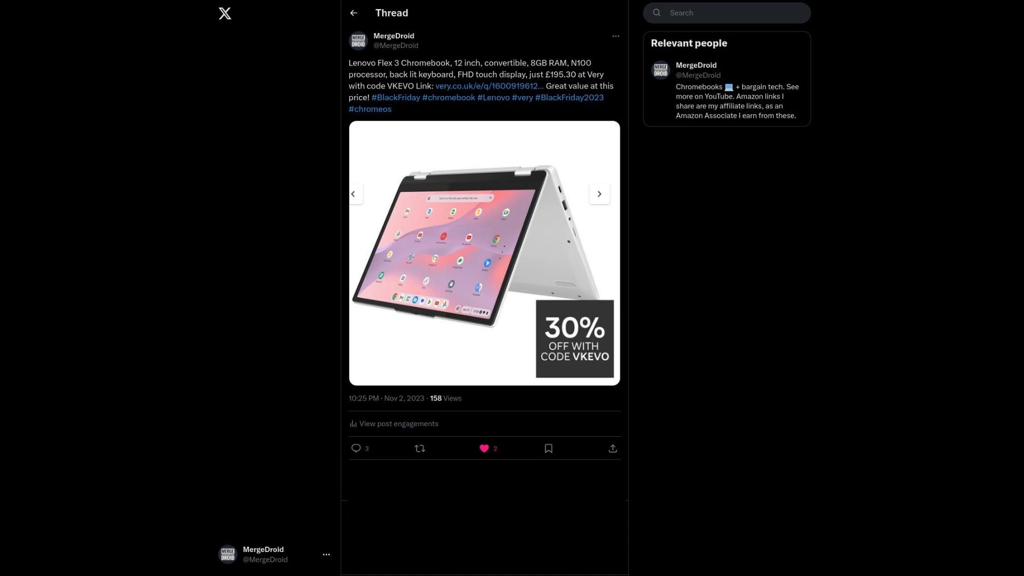
Step: Open the post's Very link to the Lenovo Flex 3 Chromebook, showing out of stock at £279
{"action": "left_click", "coordinate": [486, 85]}
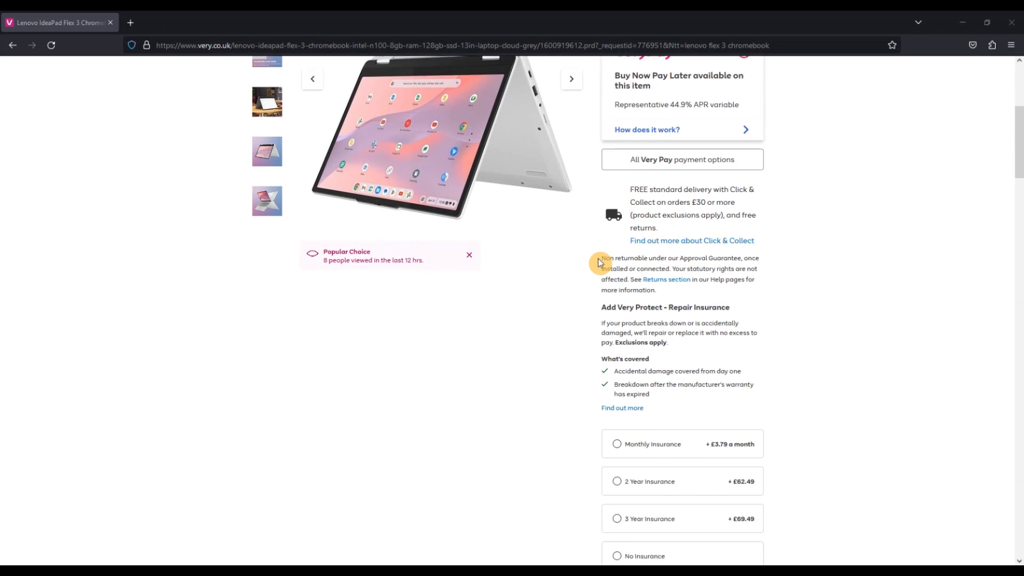
{"action": "scroll", "scroll_direction": "down", "scroll_amount": 3}
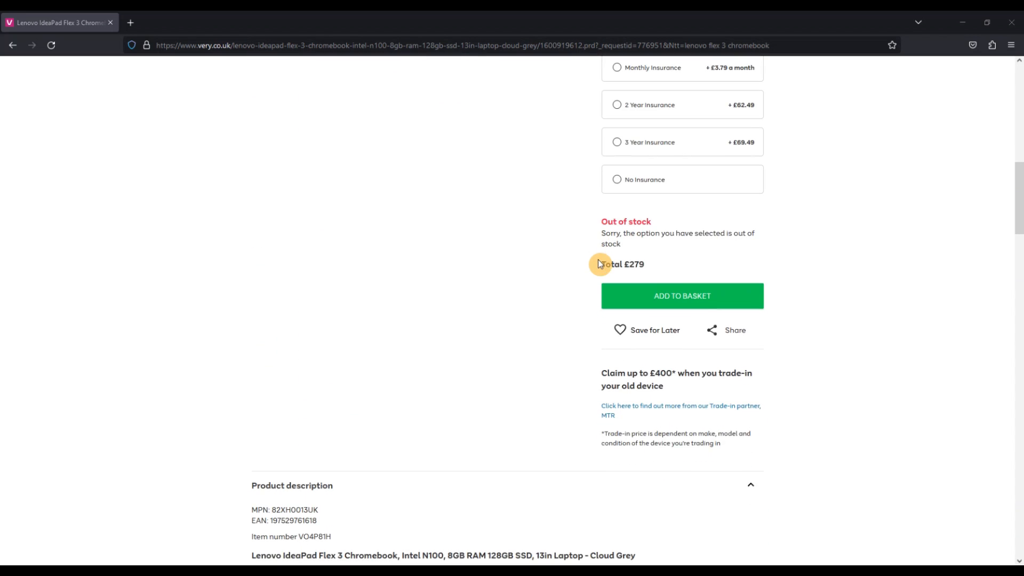